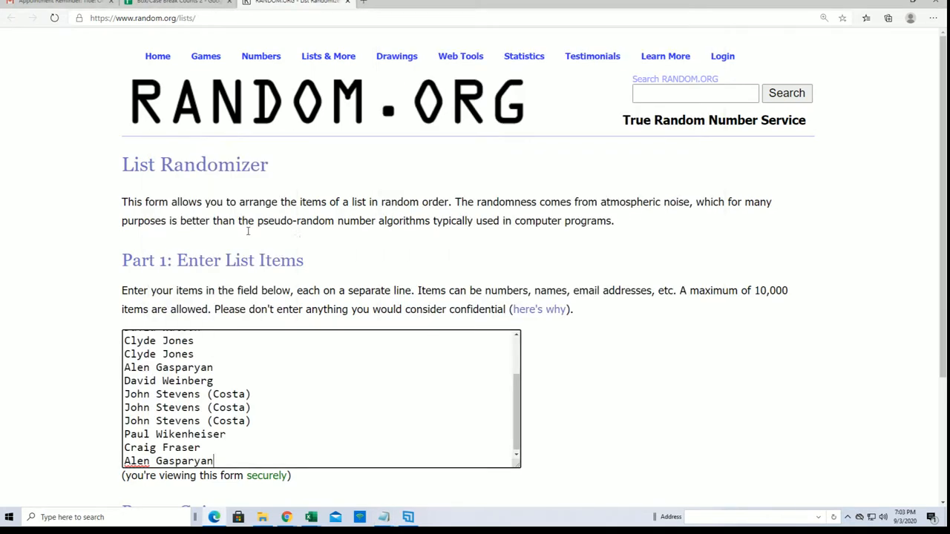
scroll("down", 3)
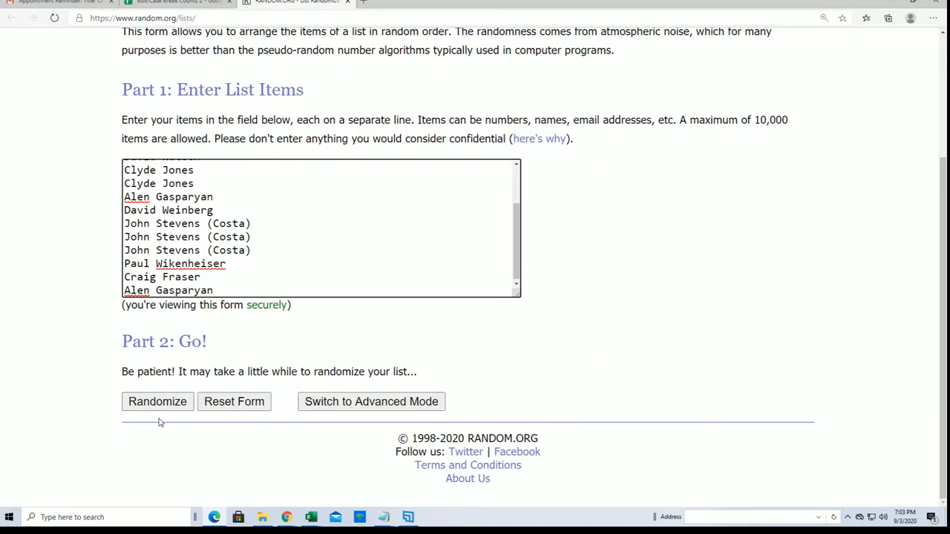
left_click(157, 401)
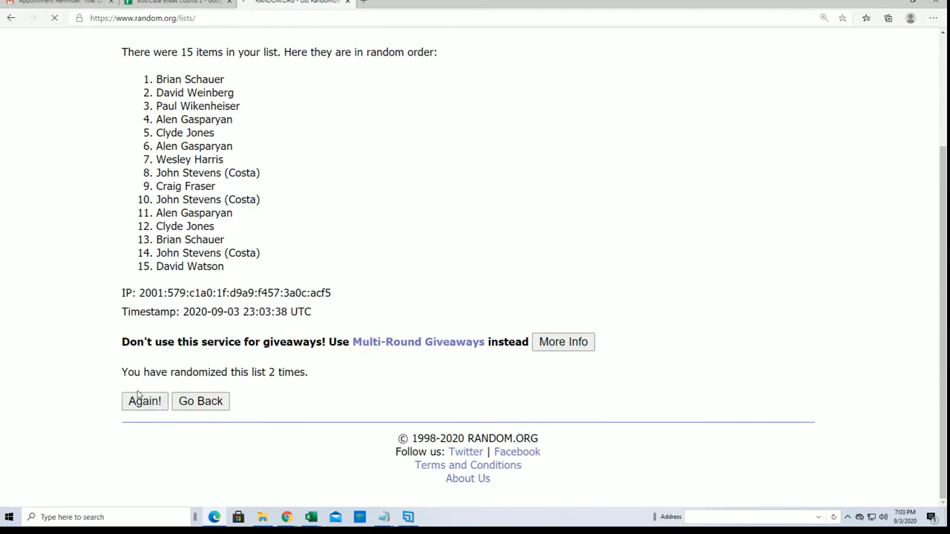
left_click(144, 401)
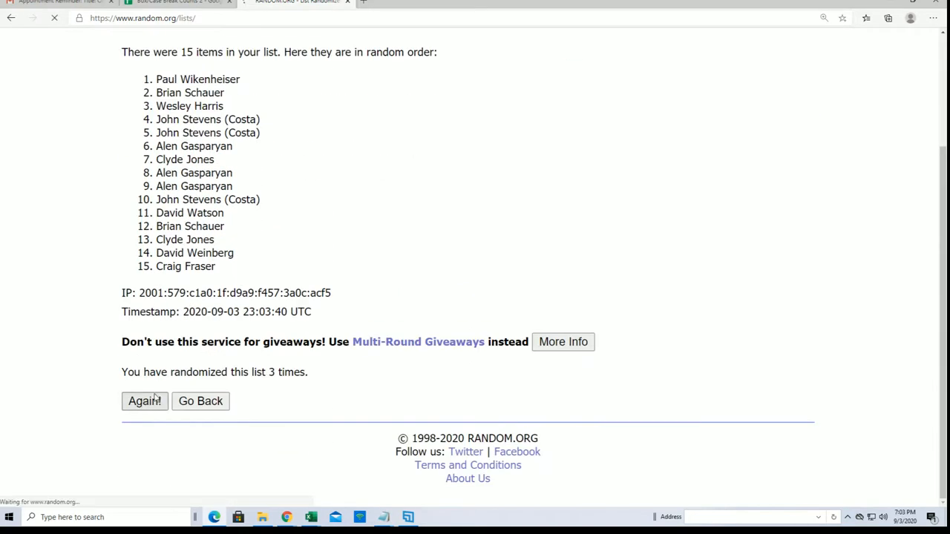
left_click(144, 401)
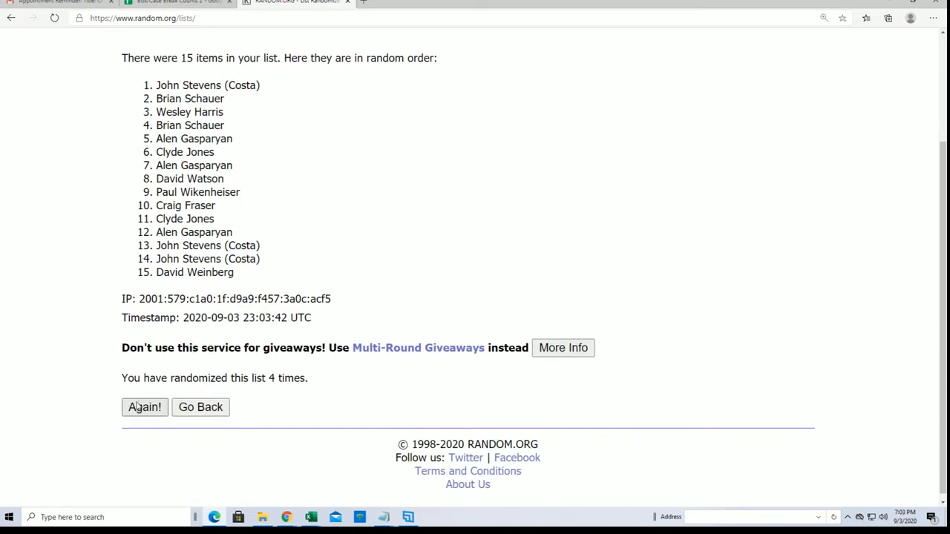
left_click(144, 407)
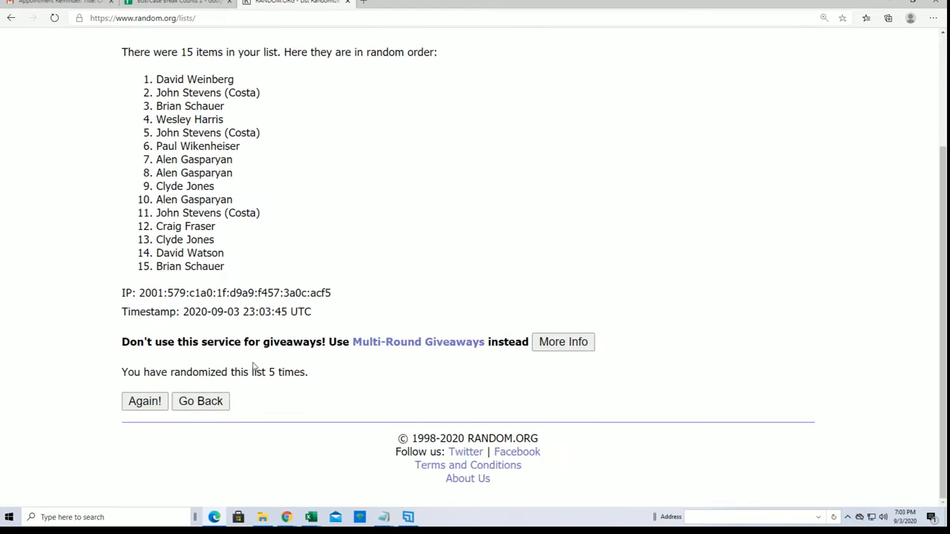
mouse_move(362, 362)
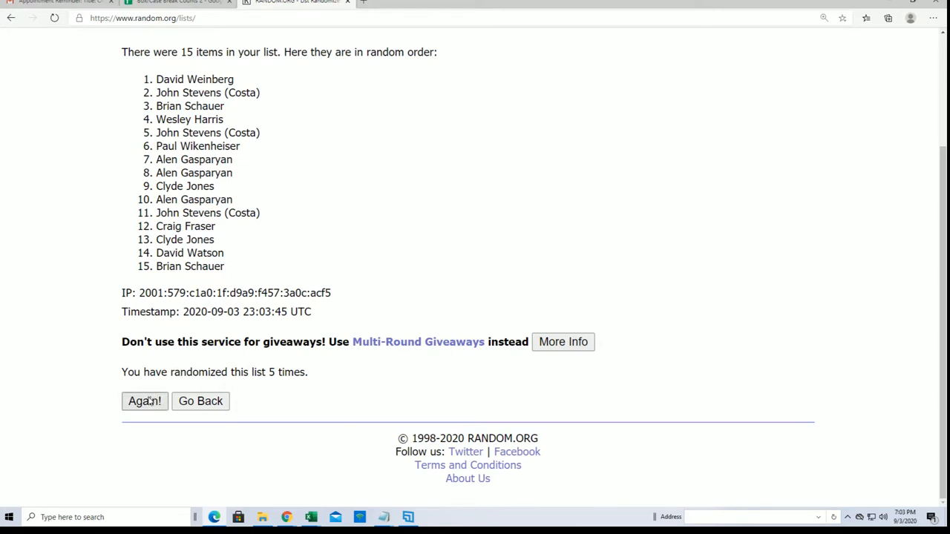
mouse_move(303, 219)
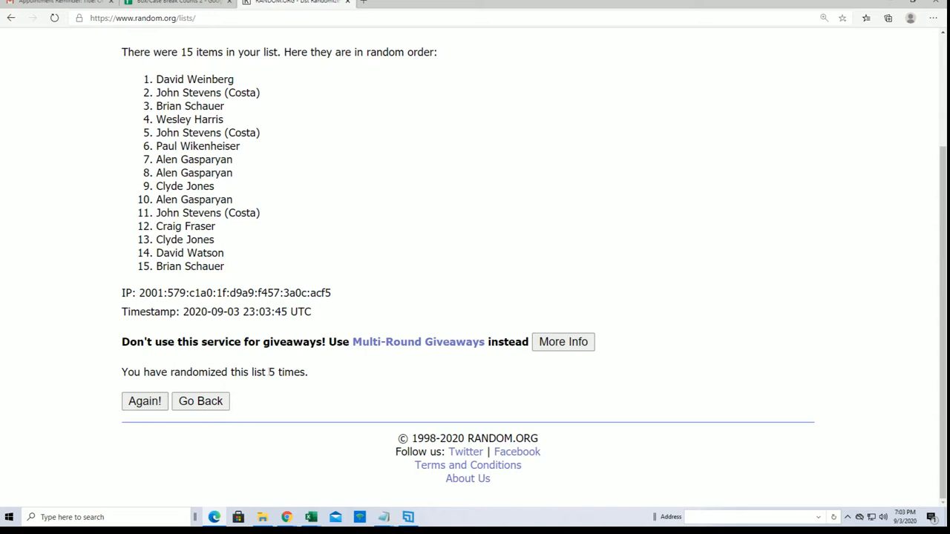
double_click(271, 371)
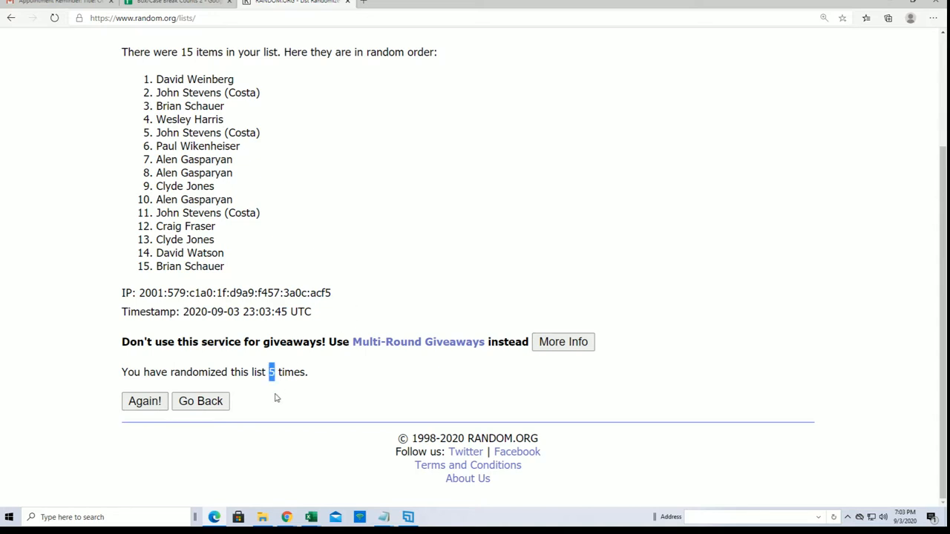
left_click(146, 401)
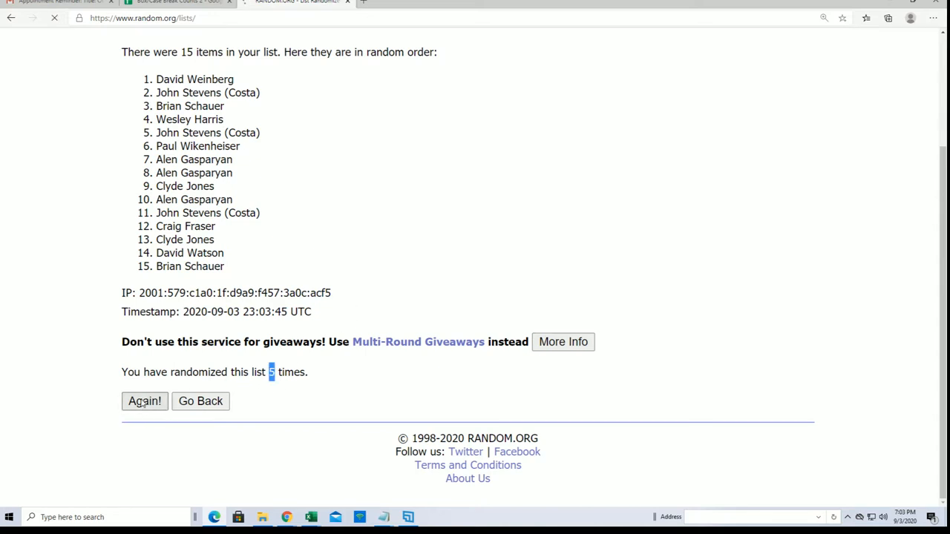
left_click(144, 401)
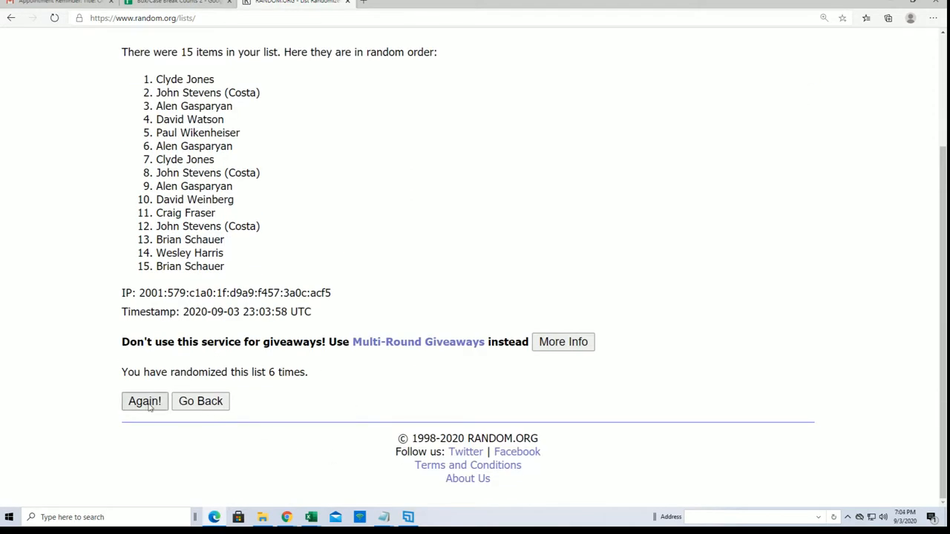
Append the top five drawn names to the second Notepad list and enter that combined list into the randomizer.
left_click(144, 401)
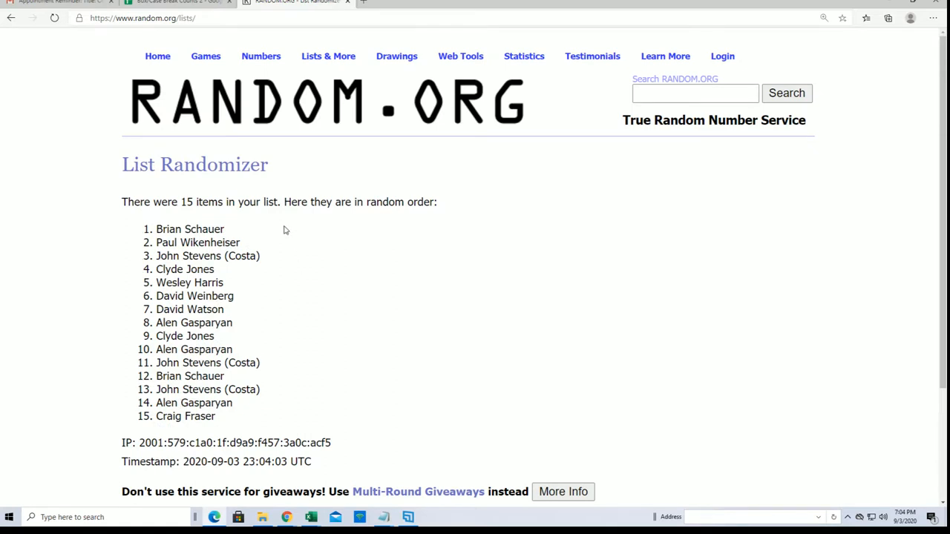
mouse_move(234, 288)
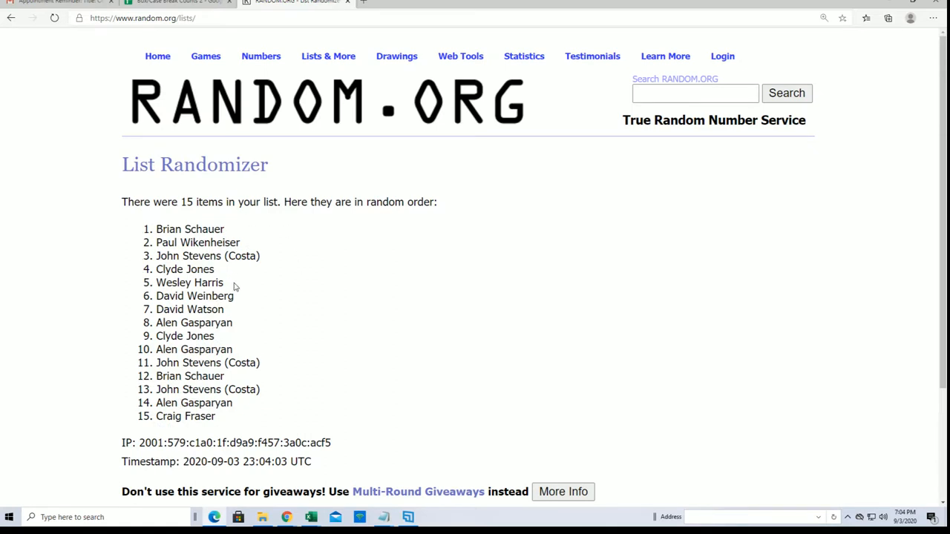
left_click_drag(156, 229, 234, 285)
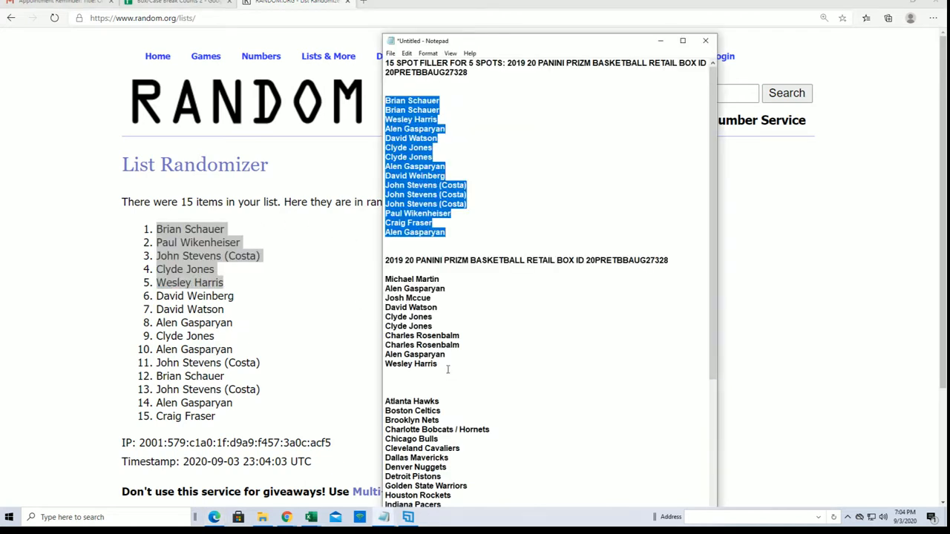
left_click(482, 353)
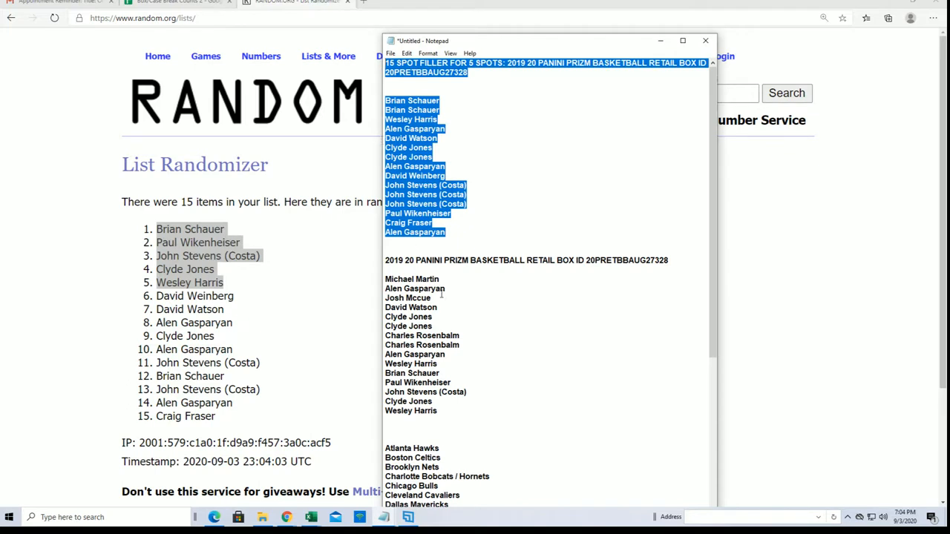
scroll("down", 3)
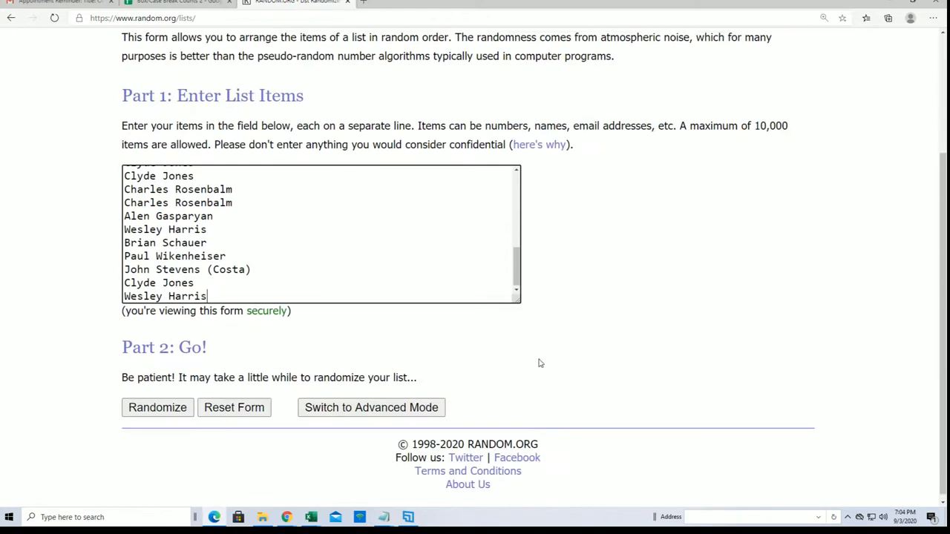
Shuffle the combined 30-name list seven times and copy the resulting order.
left_click(157, 407)
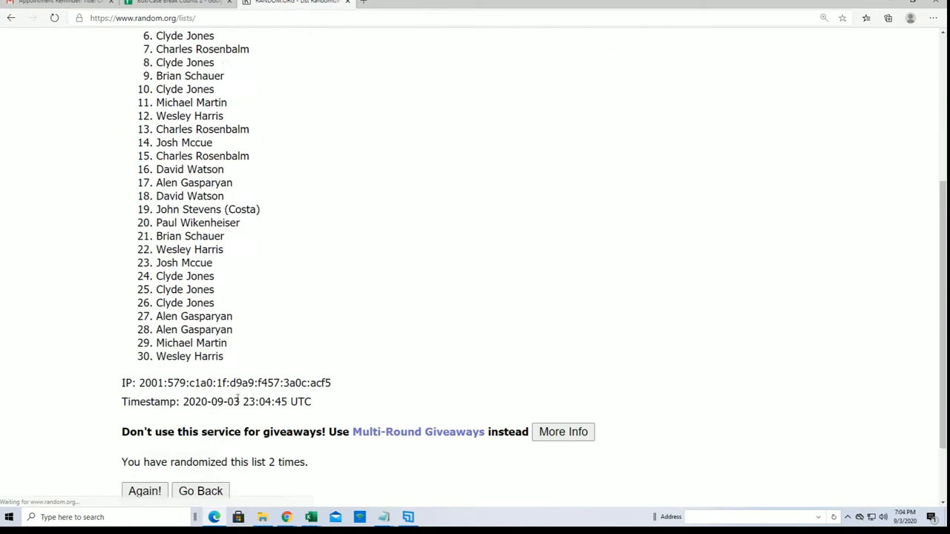
left_click(144, 490)
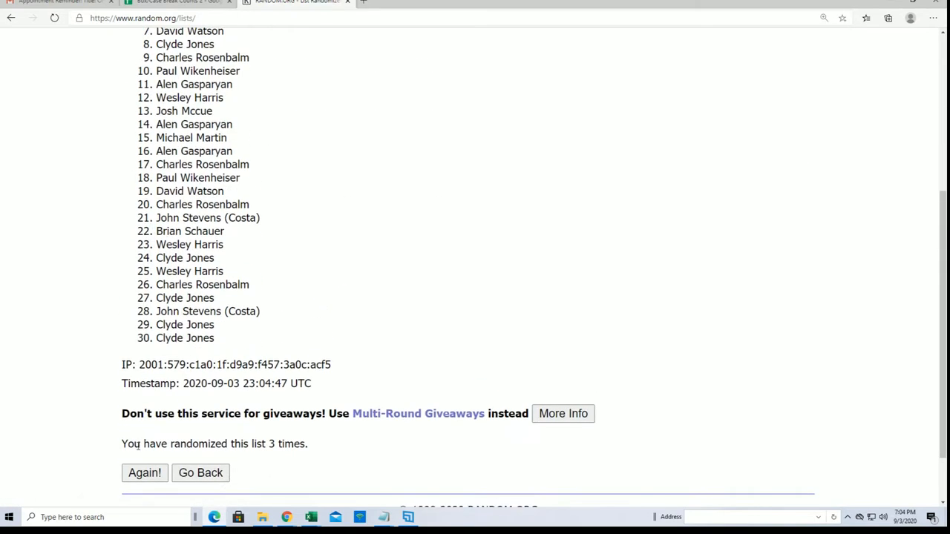
left_click(144, 472)
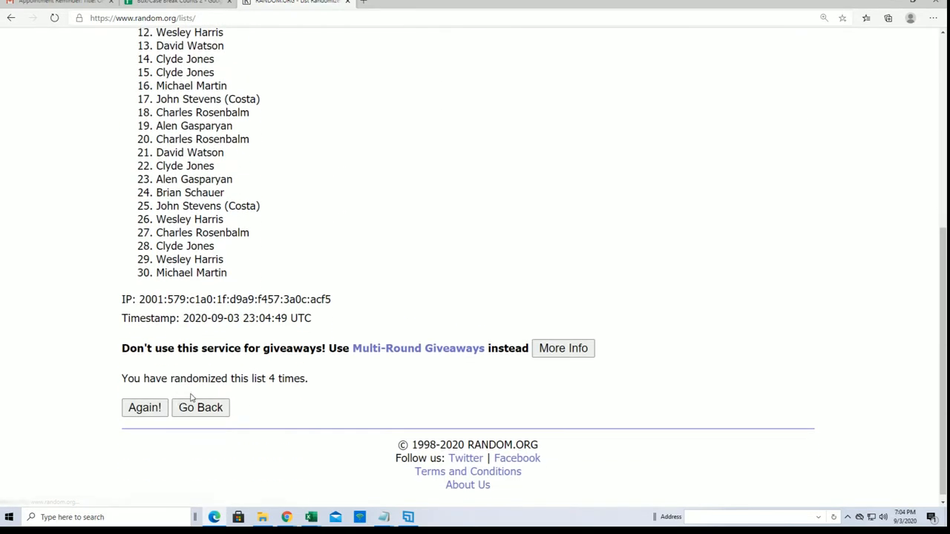
left_click(144, 407)
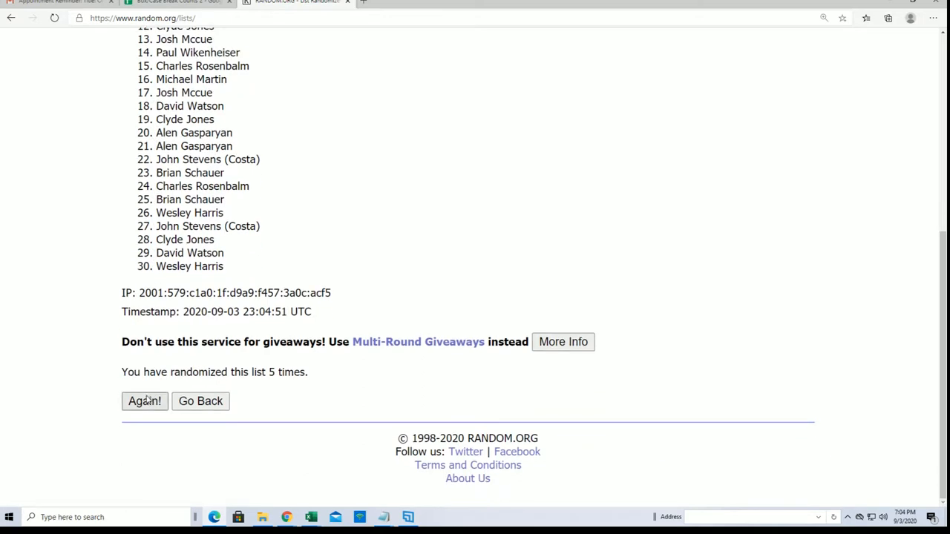
left_click(144, 401)
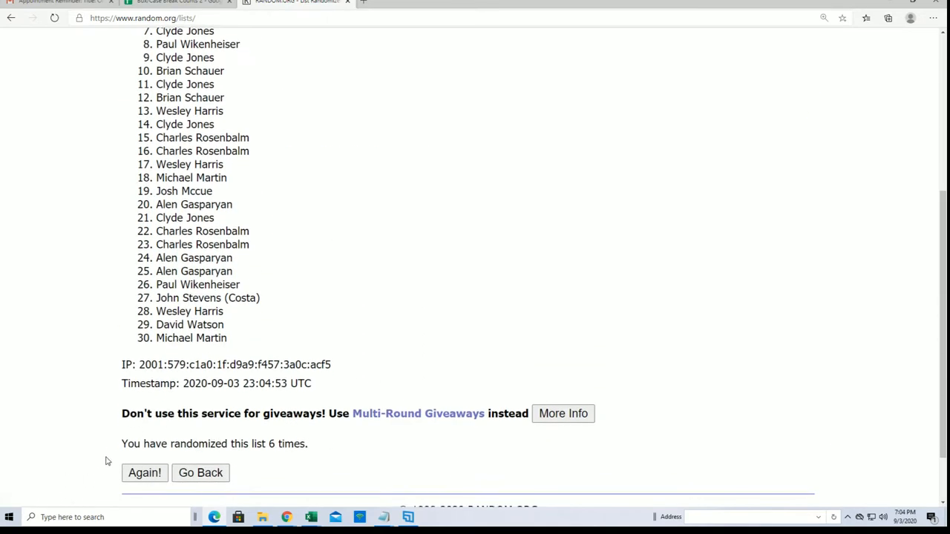
left_click(144, 472)
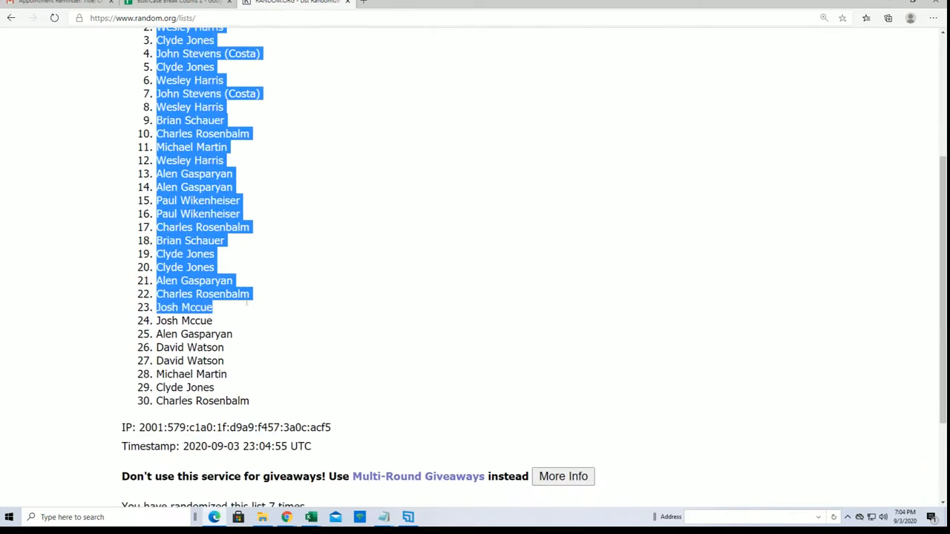
right_click(223, 364)
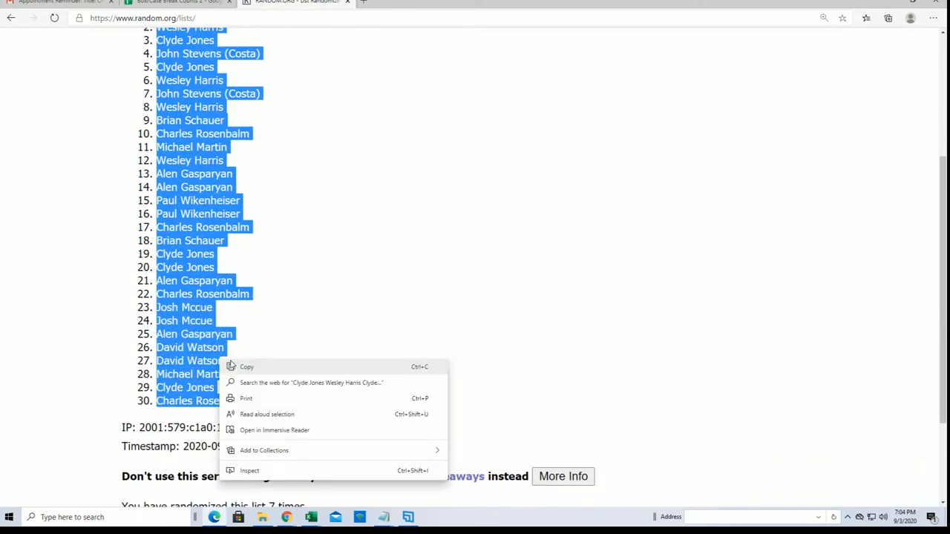
Paste the 30 owner names as plain text under Owners in column A and head column B TEAM NAMES.
left_click(695, 135)
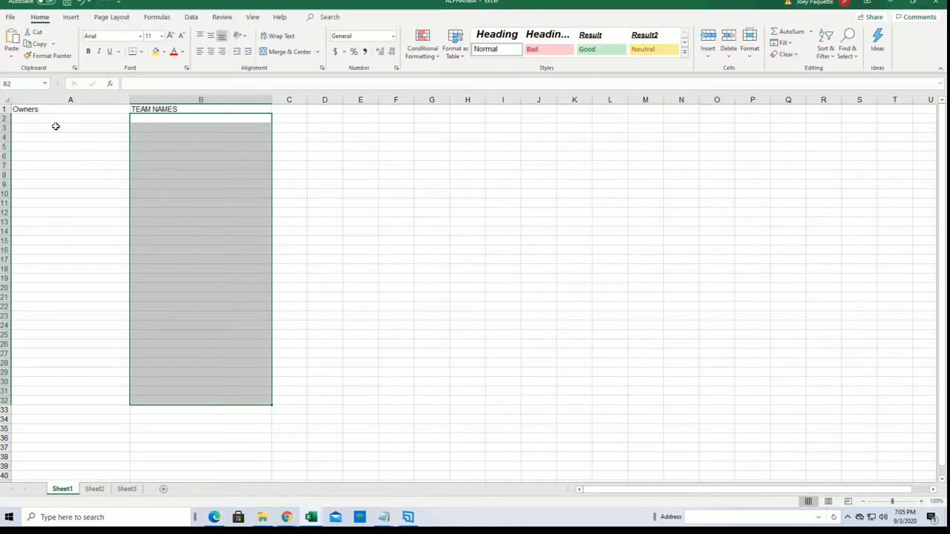
right_click(56, 126)
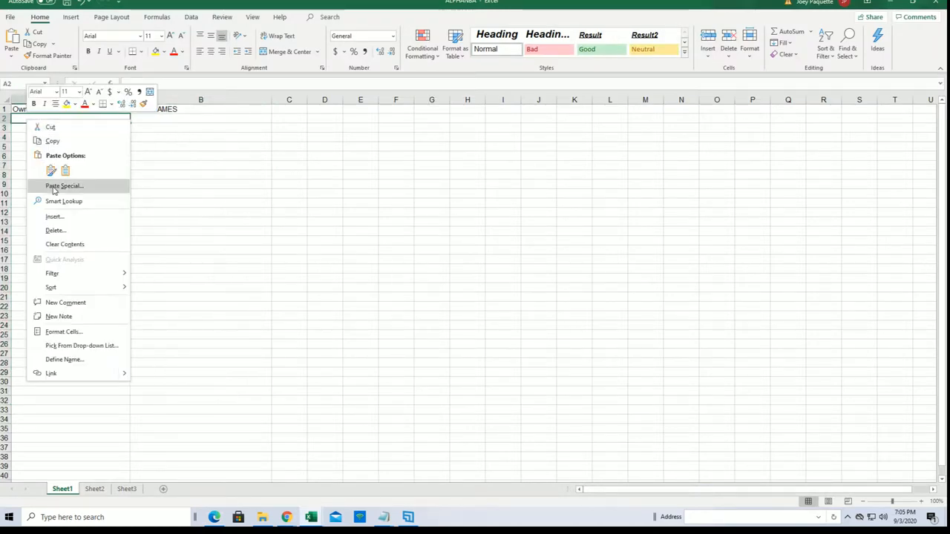
left_click(64, 186)
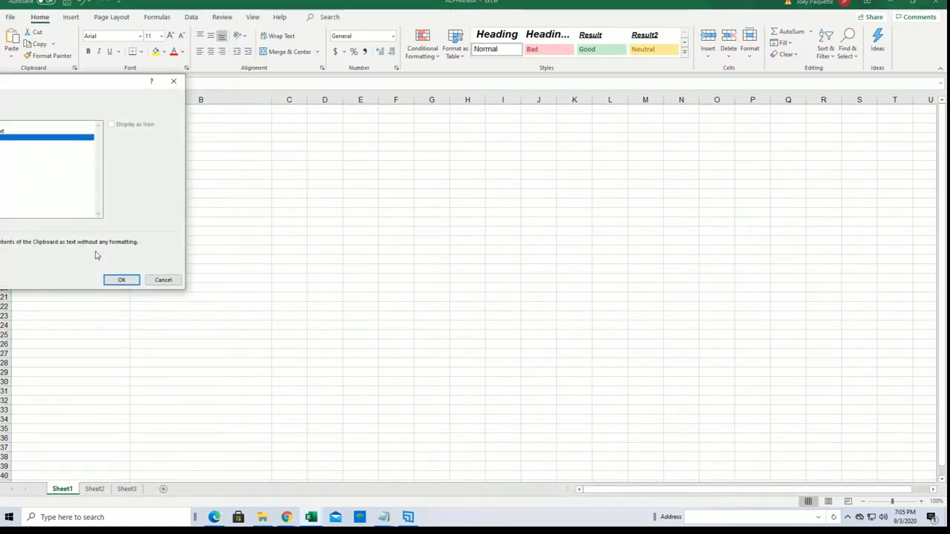
left_click(122, 279)
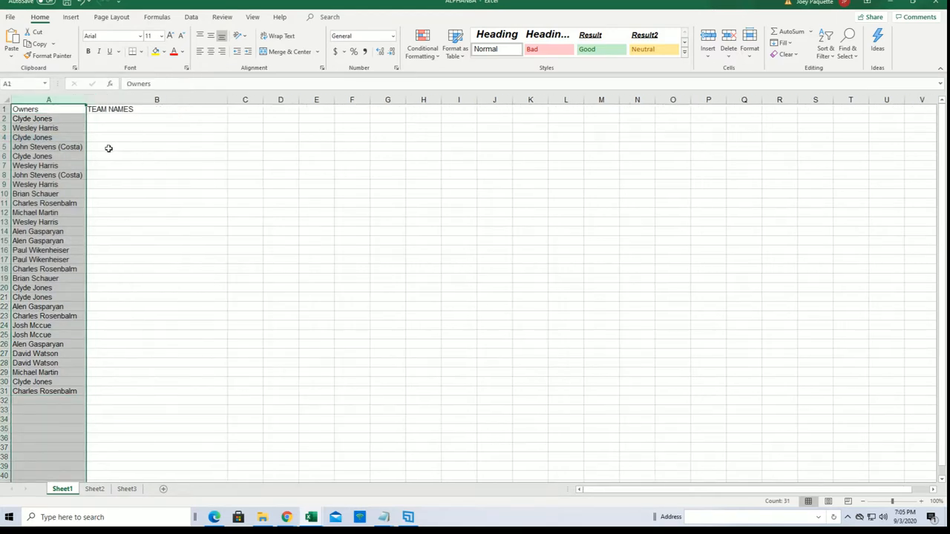
left_click(924, 502)
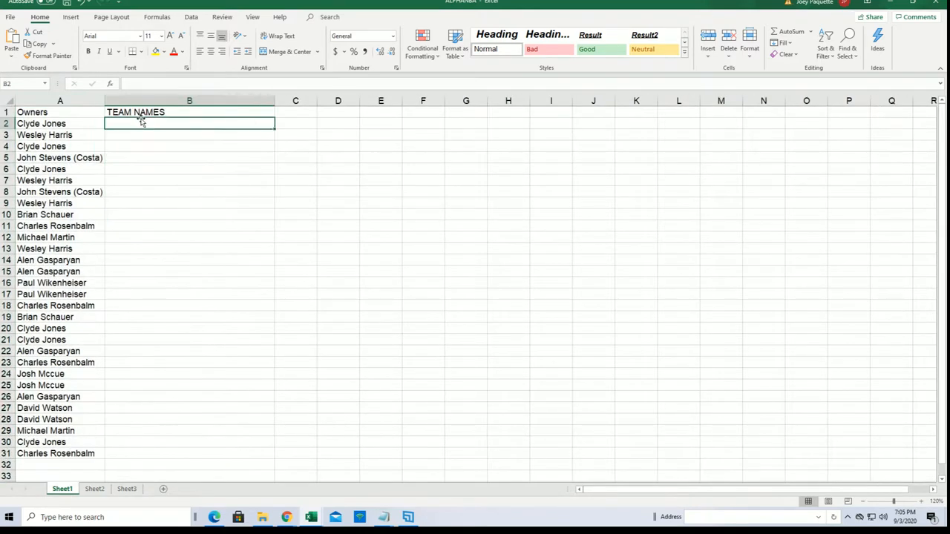
mouse_move(520, 166)
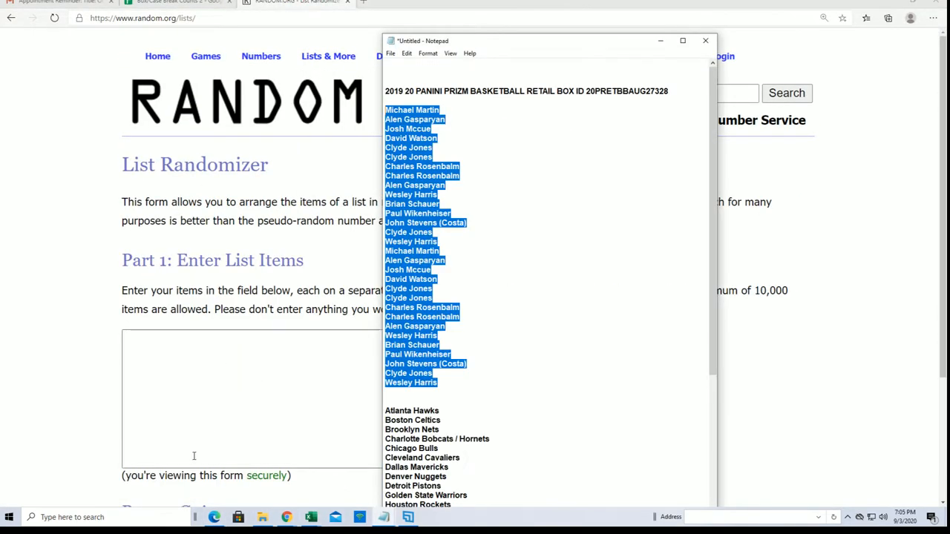
Copy the NBA team names from Atlanta Hawks through Washington Wizards in Notepad.
scroll("down", 3)
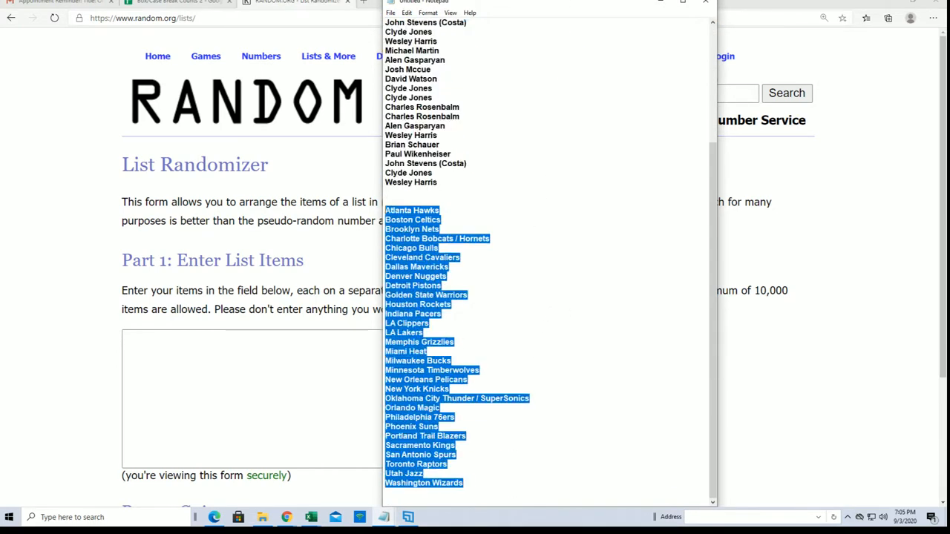
right_click(497, 230)
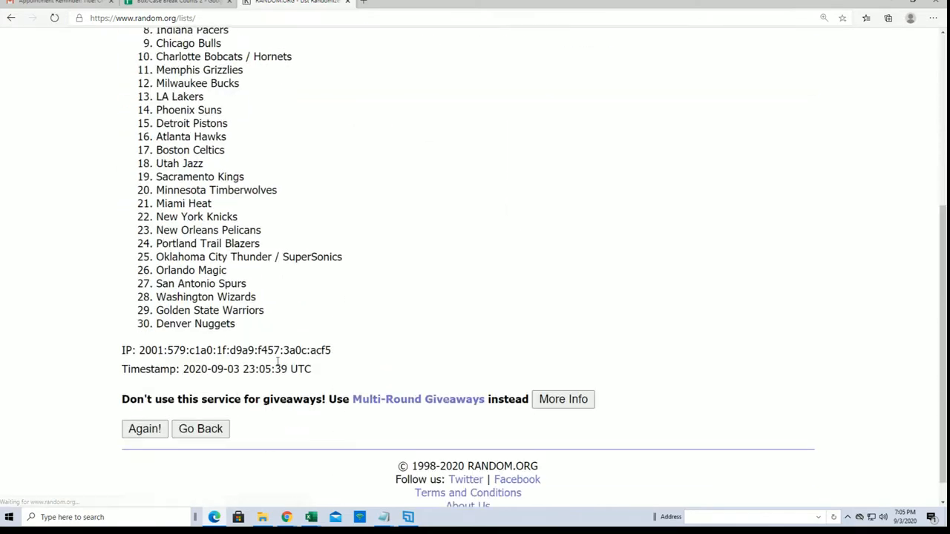
Shuffle the 30 team names seven times, copy the order beginning New York Knicks and return to Excel.
left_click(144, 427)
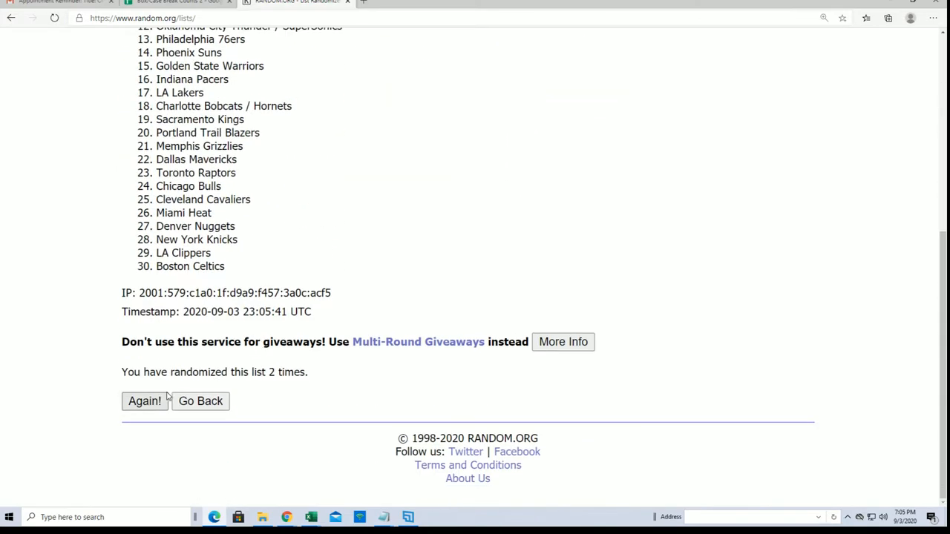
left_click(144, 401)
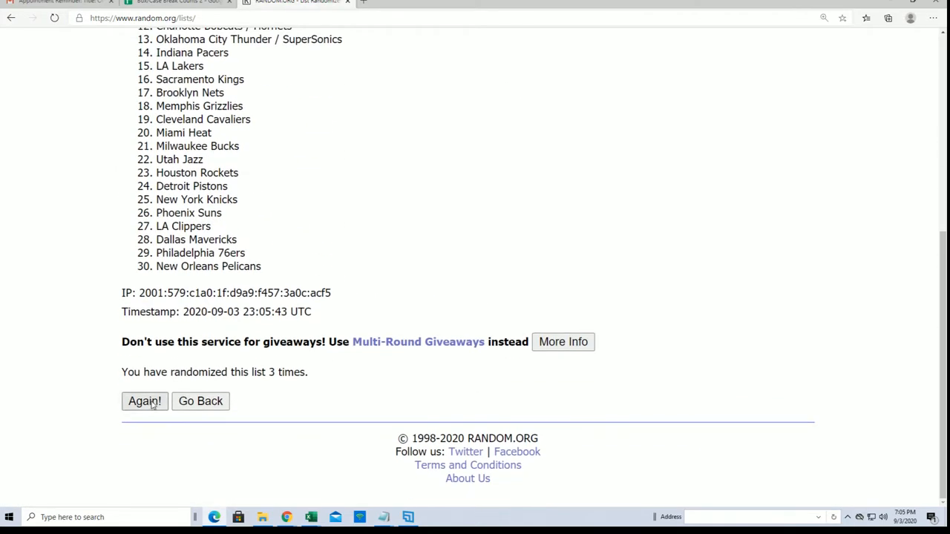
left_click(144, 401)
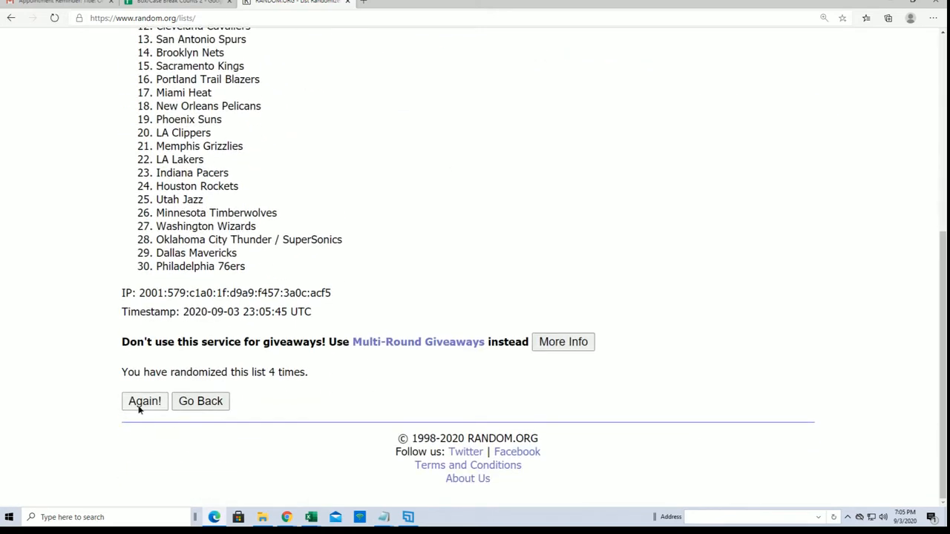
left_click(144, 401)
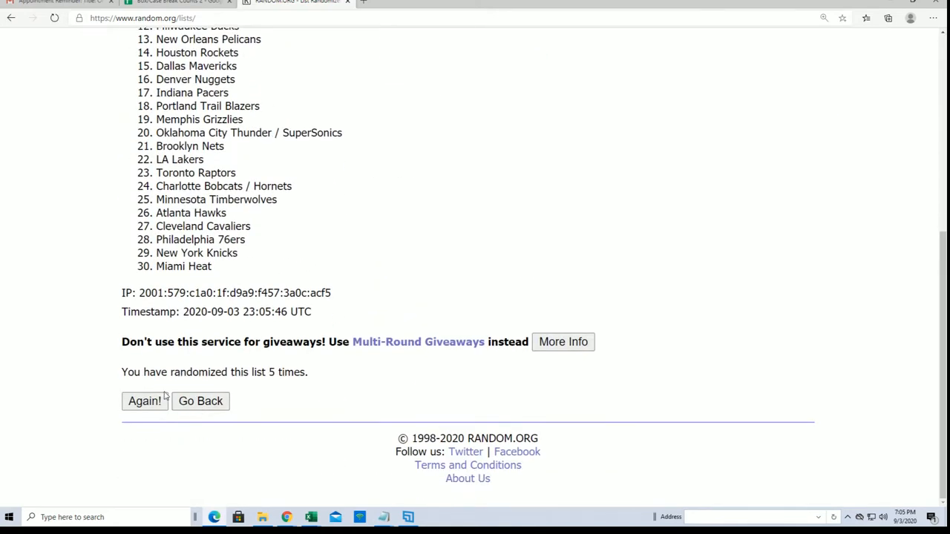
left_click(144, 400)
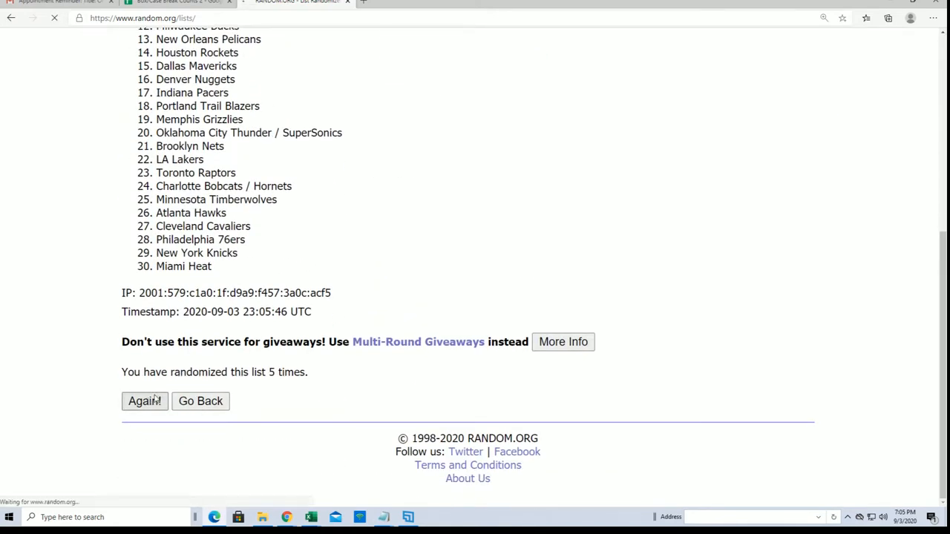
left_click(146, 401)
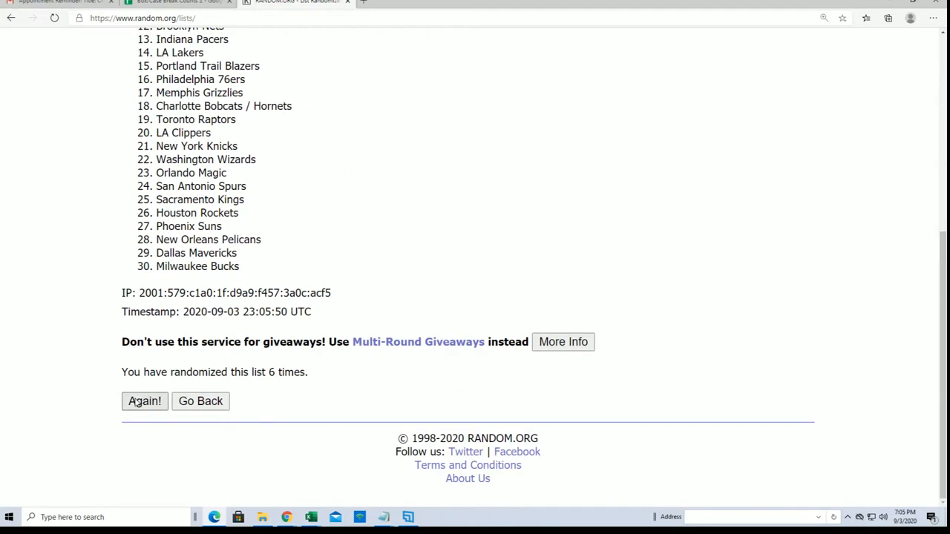
left_click(144, 401)
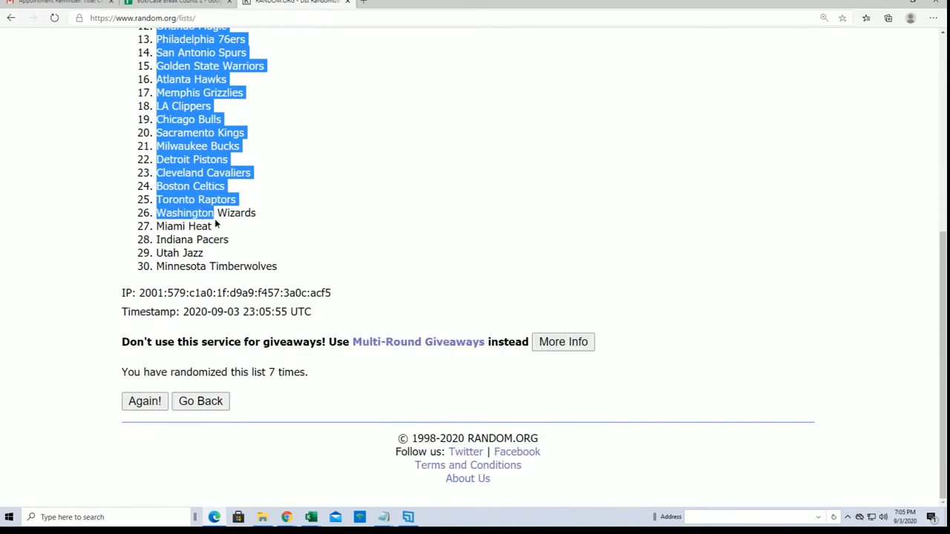
right_click(215, 160)
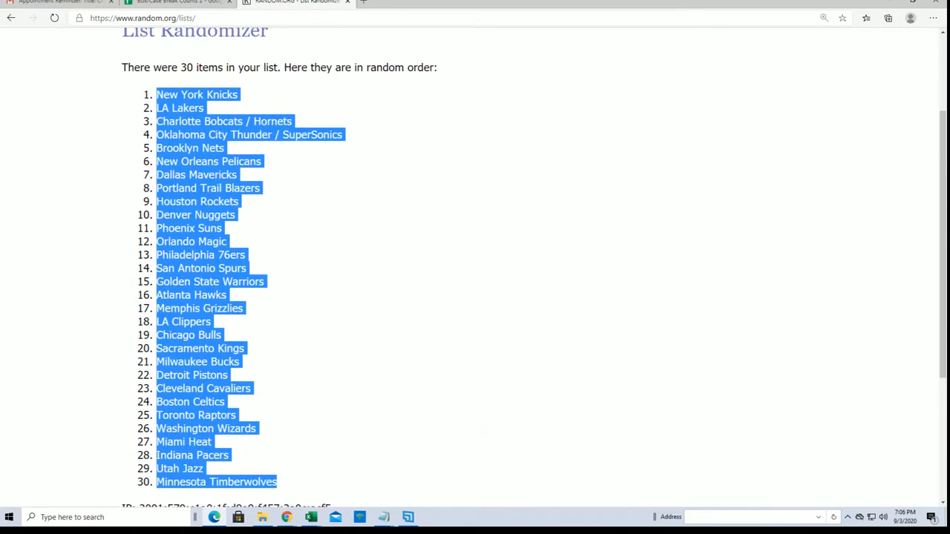
left_click(519, 297)
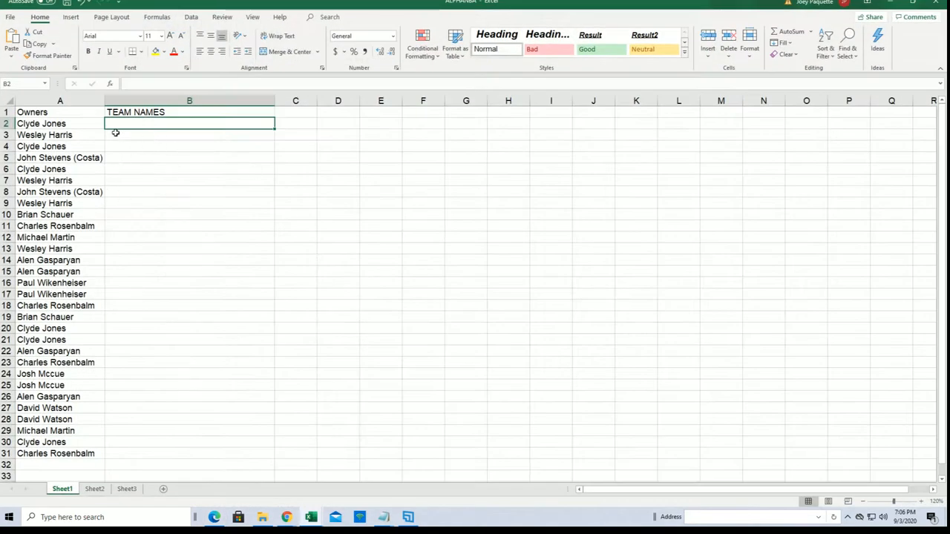
Paste the shuffled teams as plain text from B2, New York Knicks first and Minnesota Timberwolves last.
right_click(190, 123)
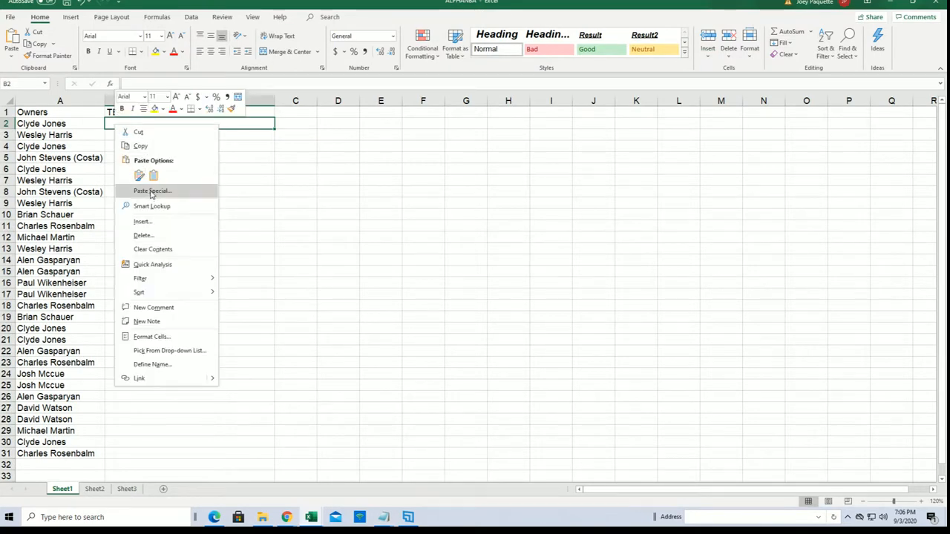
left_click(152, 190)
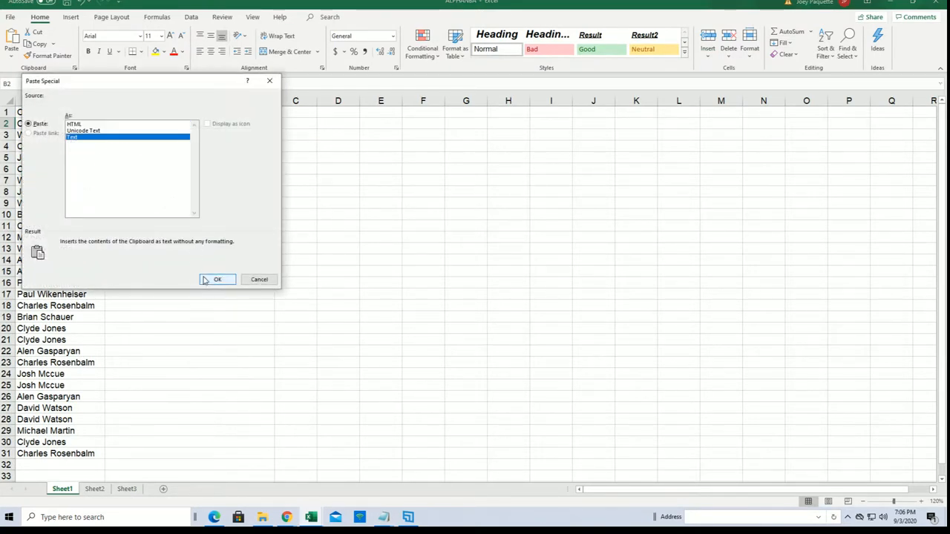
left_click(217, 280)
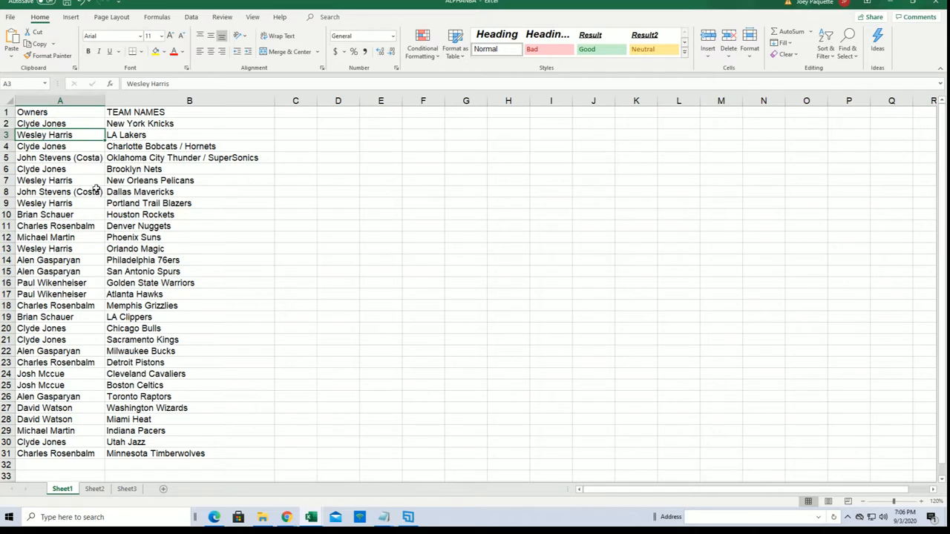
left_click(60, 181)
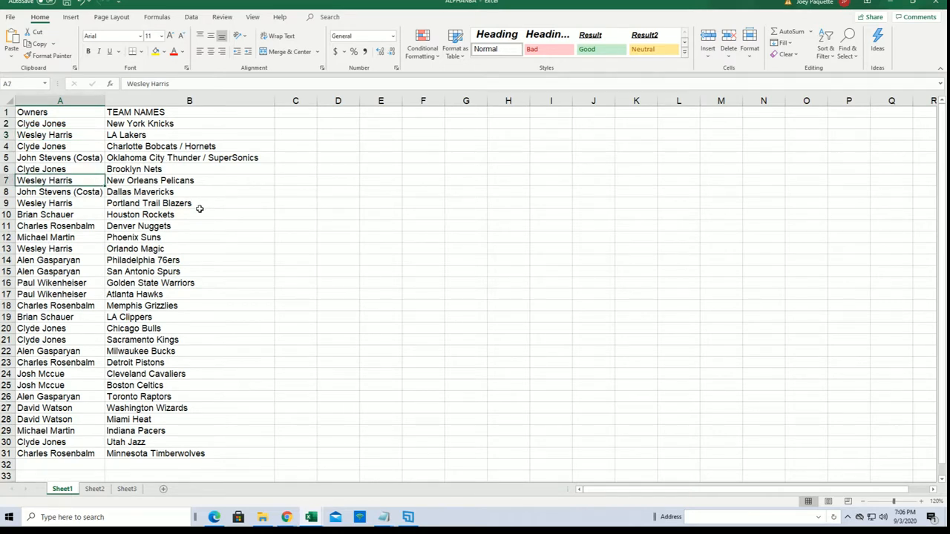
mouse_move(167, 299)
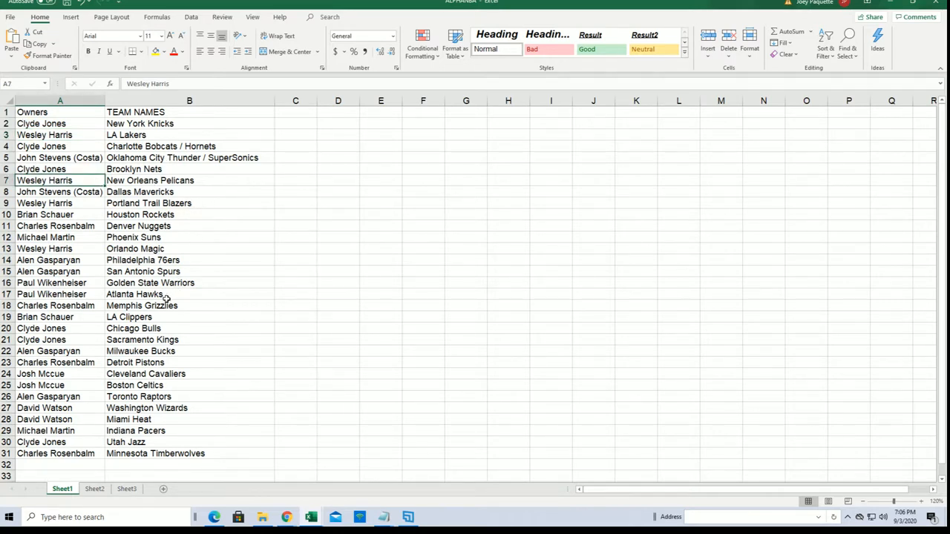
left_click(57, 305)
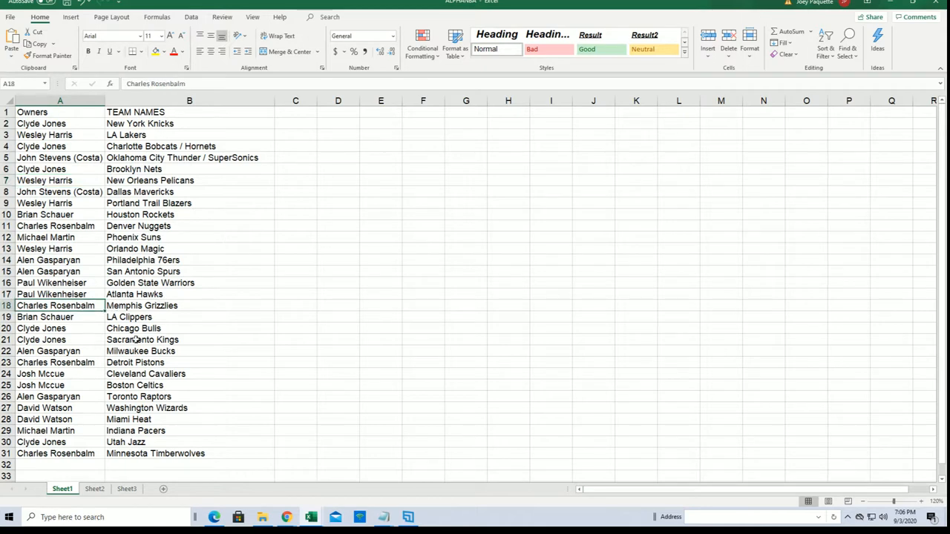
left_click(42, 328)
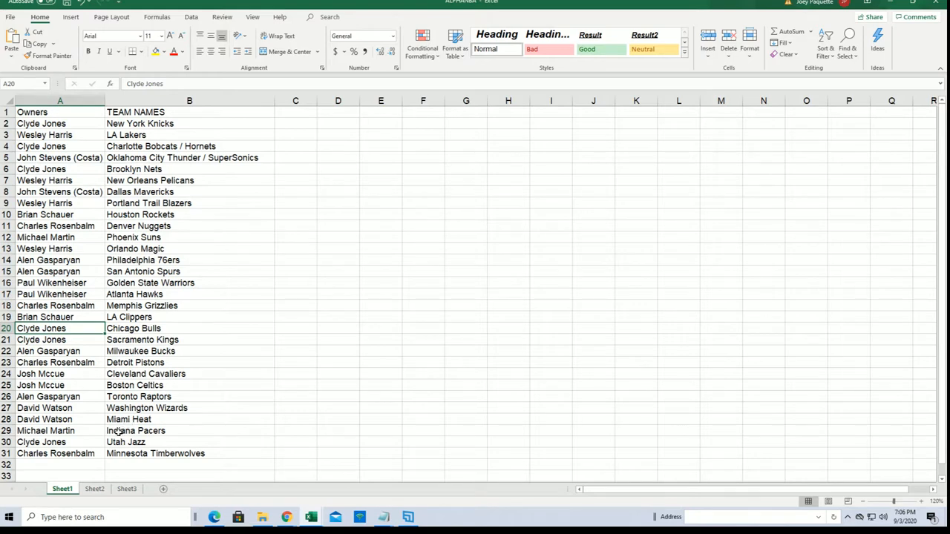
left_click(44, 408)
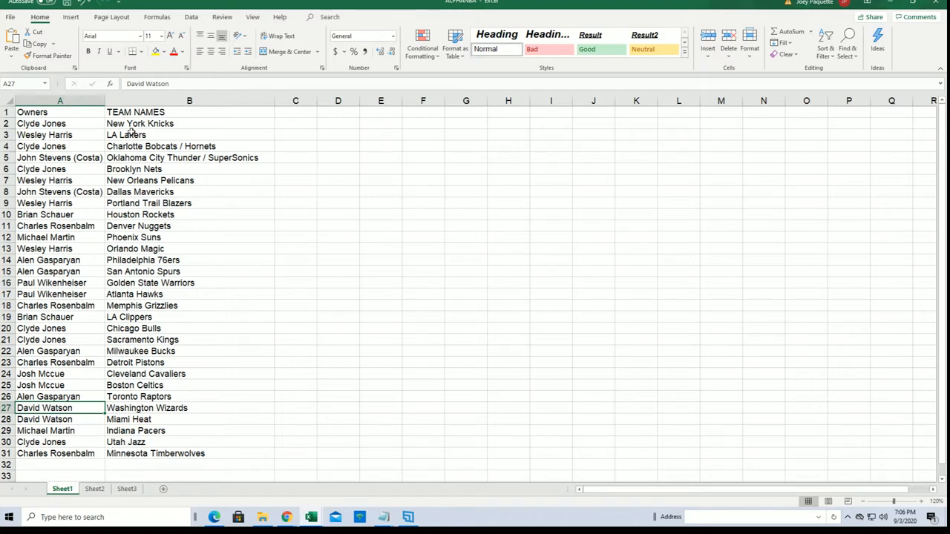
Sort the rows A to Z by team names B1:B31, expanding the selection to keep owners paired.
left_click_drag(190, 123, 190, 407)
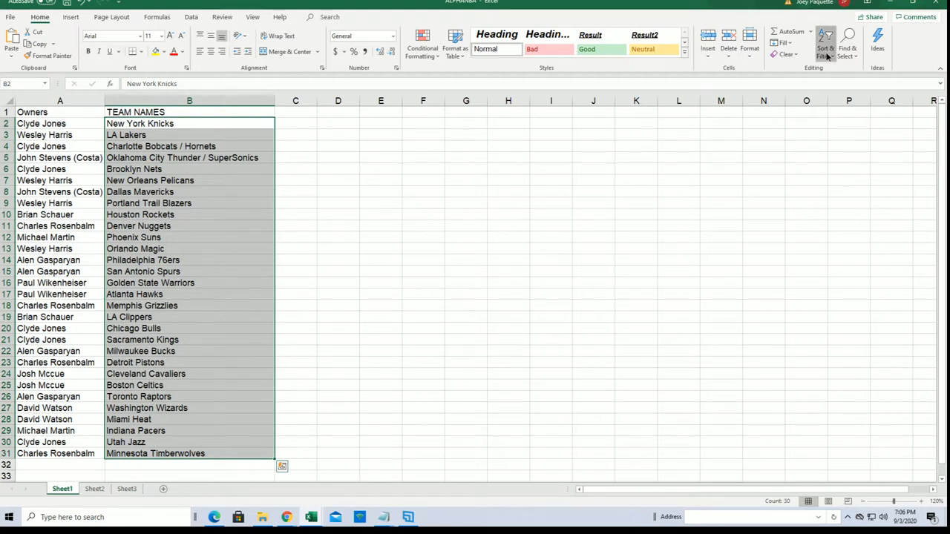
left_click(826, 37)
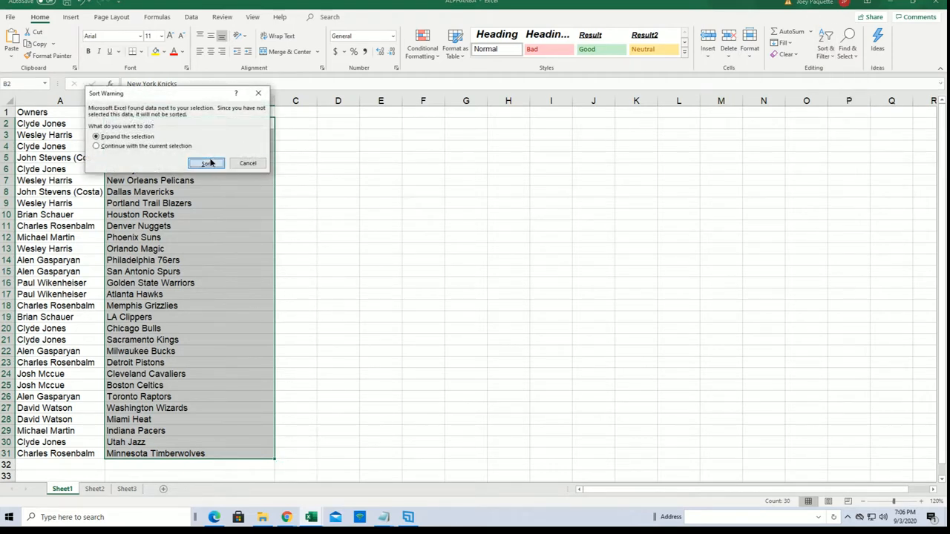
left_click(208, 164)
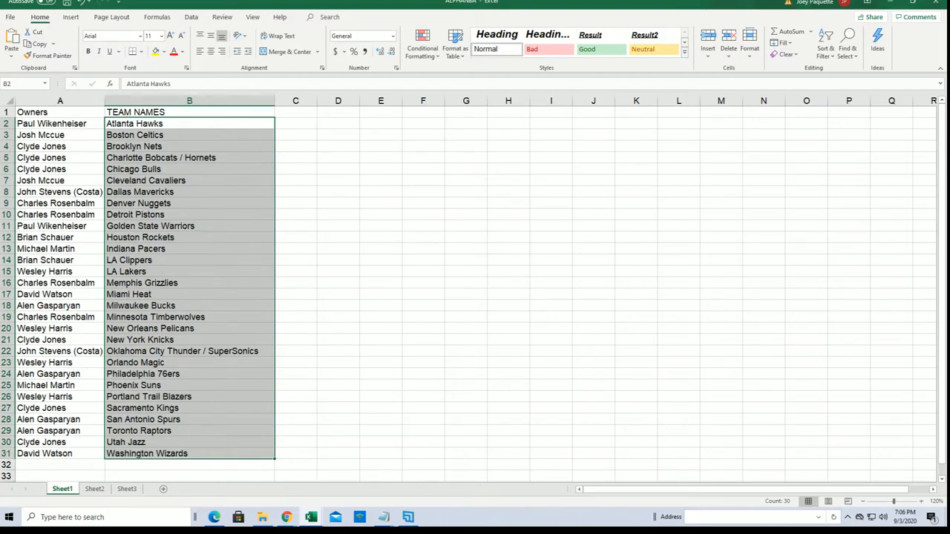